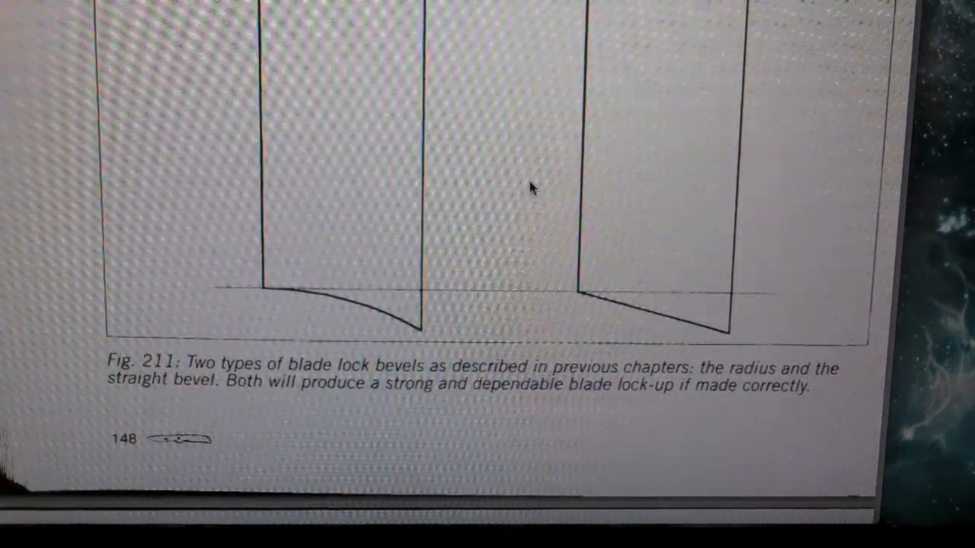
pyautogui.scroll(-3)
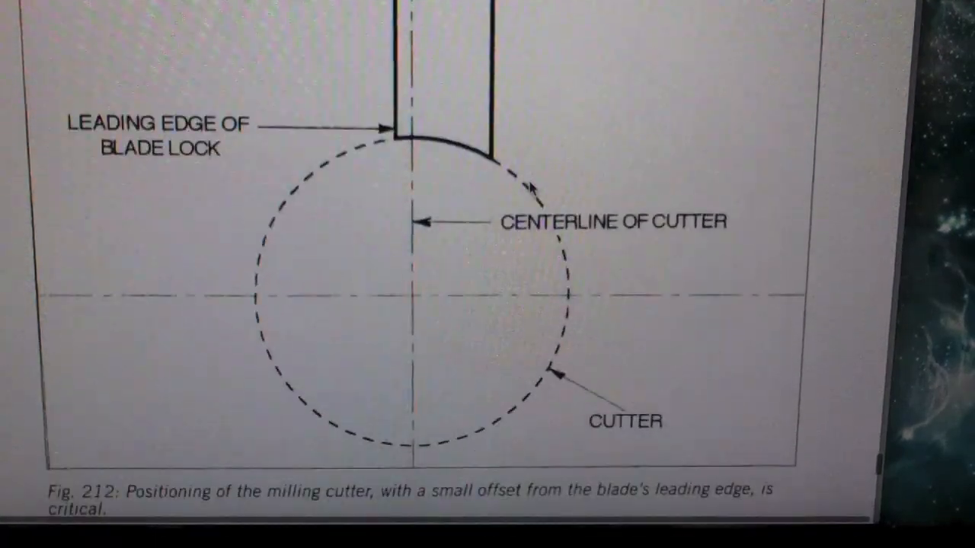